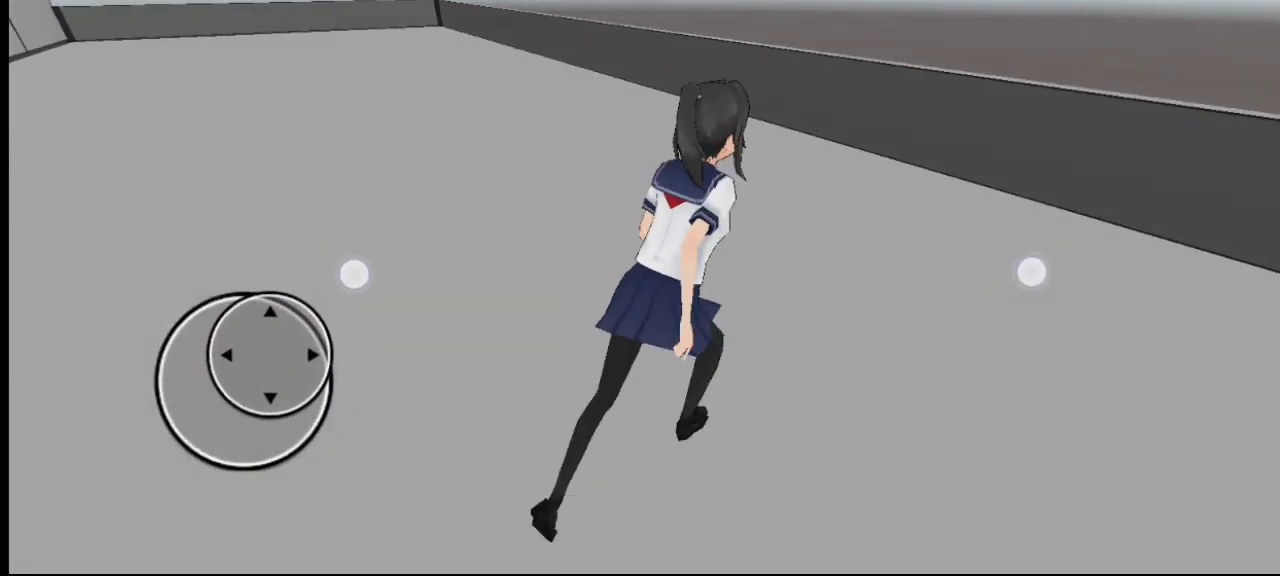
{"action": "left_click_drag", "start_coordinate": [252, 364], "coordinate": [320, 412]}
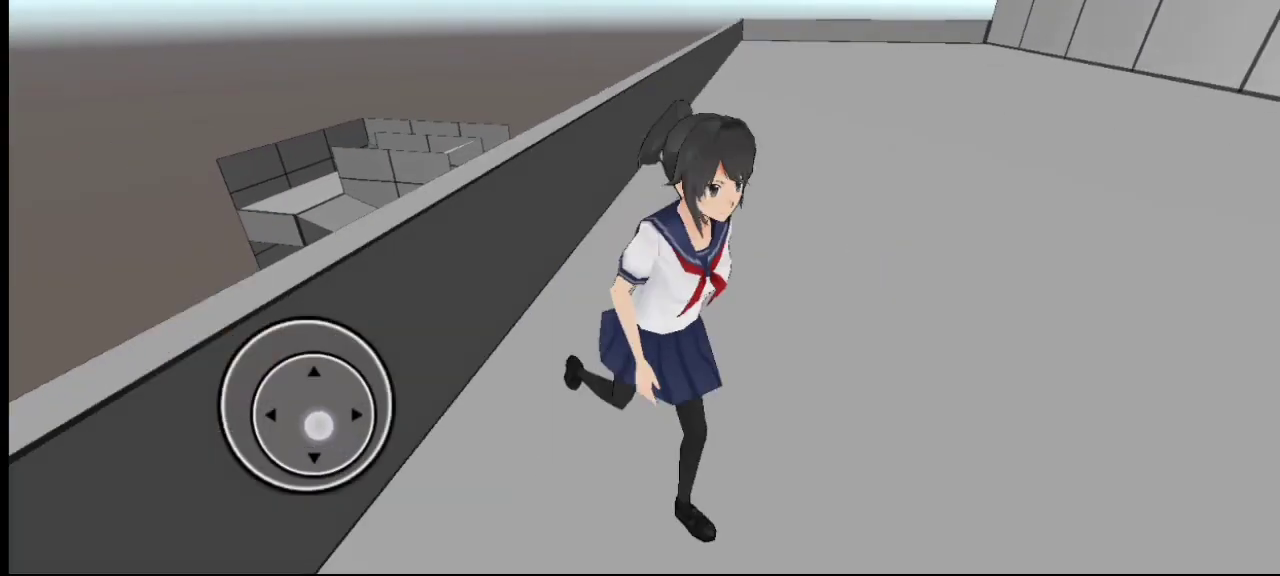